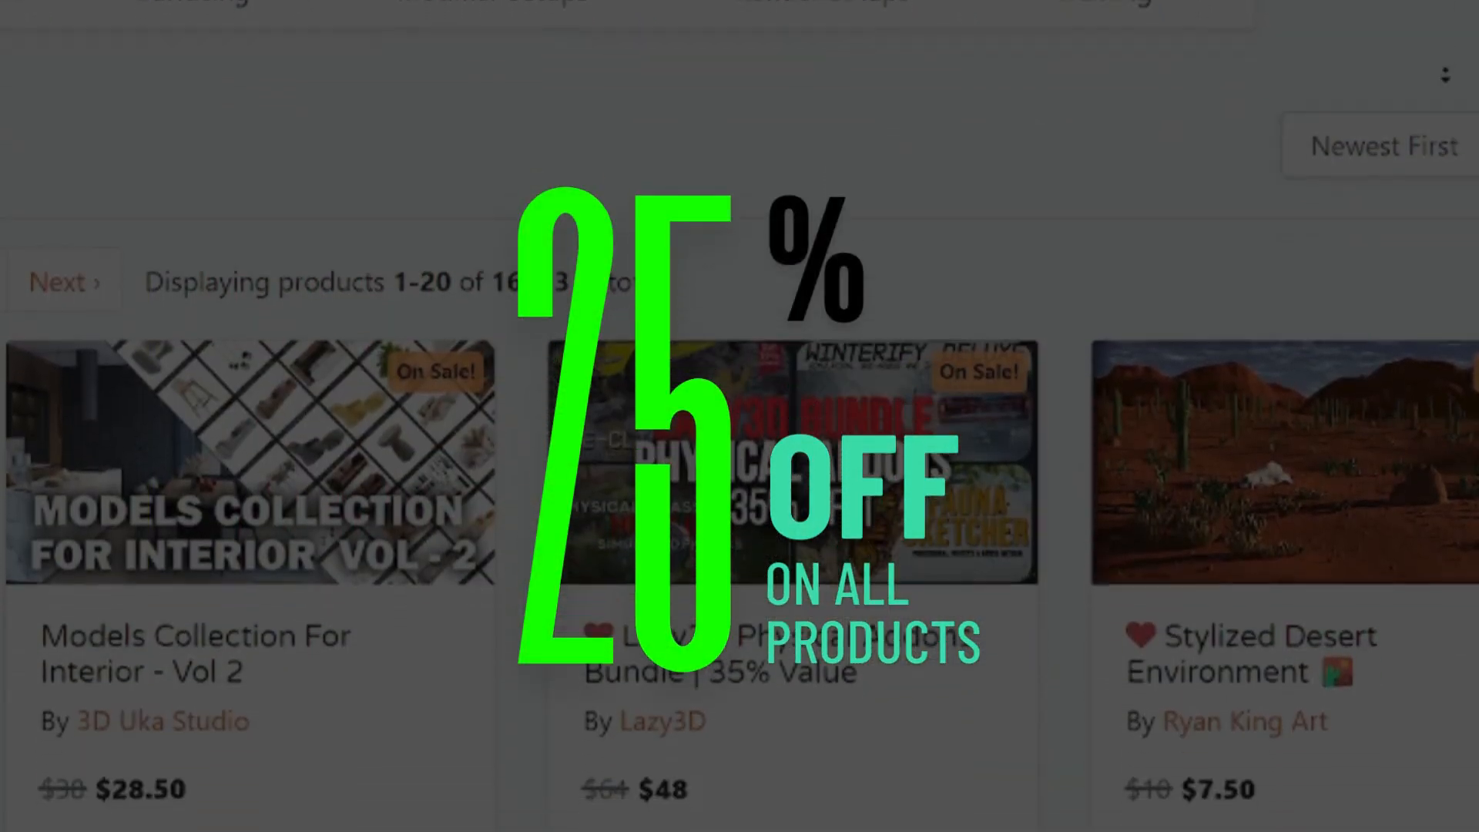
Scroll through the 2300 Gobos page and the Easy Blender Pro product description
{"action": "scroll", "scroll_direction": "down", "scroll_amount": 3}
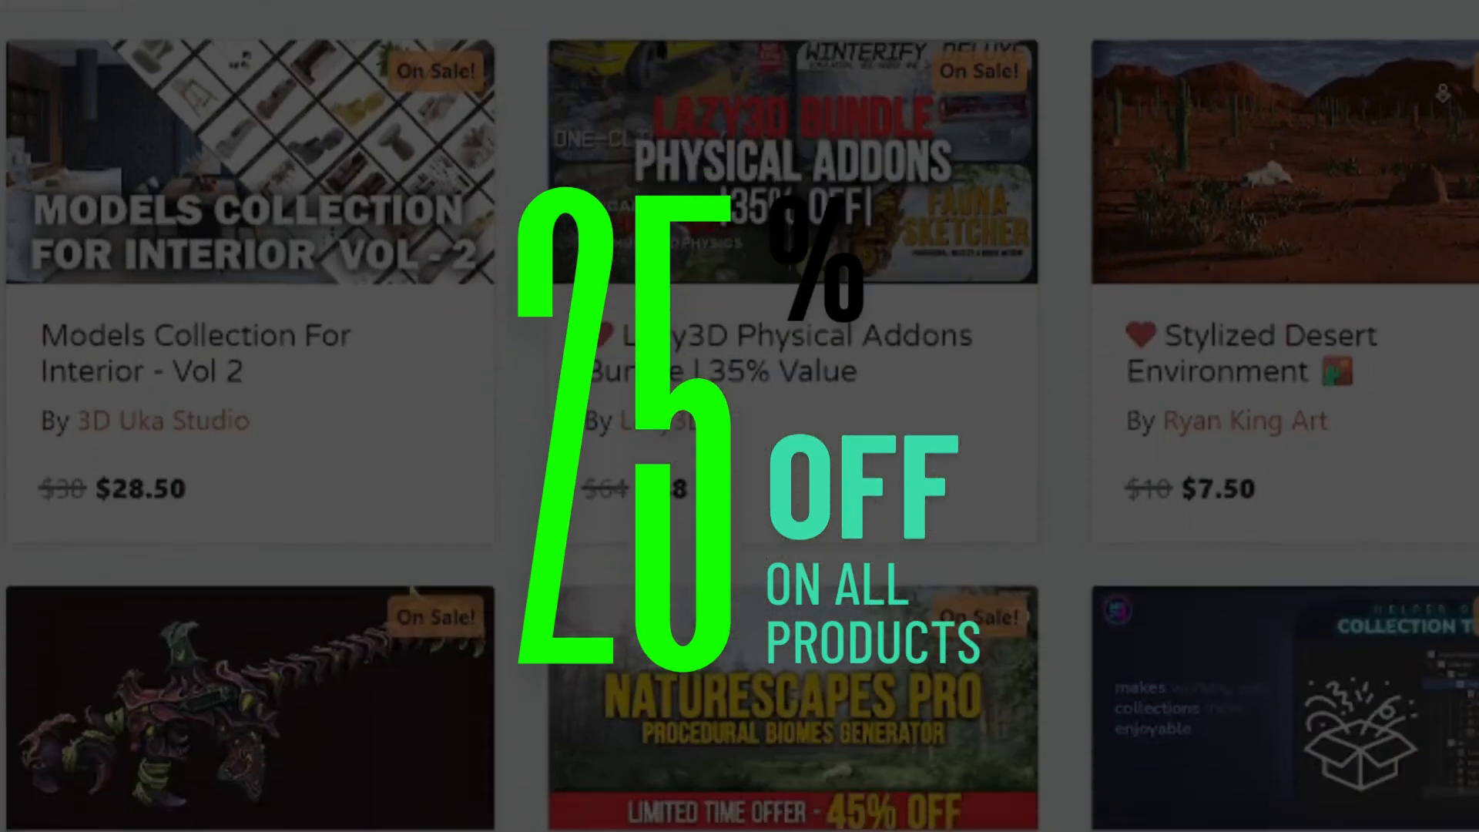
{"action": "scroll", "scroll_direction": "down", "scroll_amount": 3}
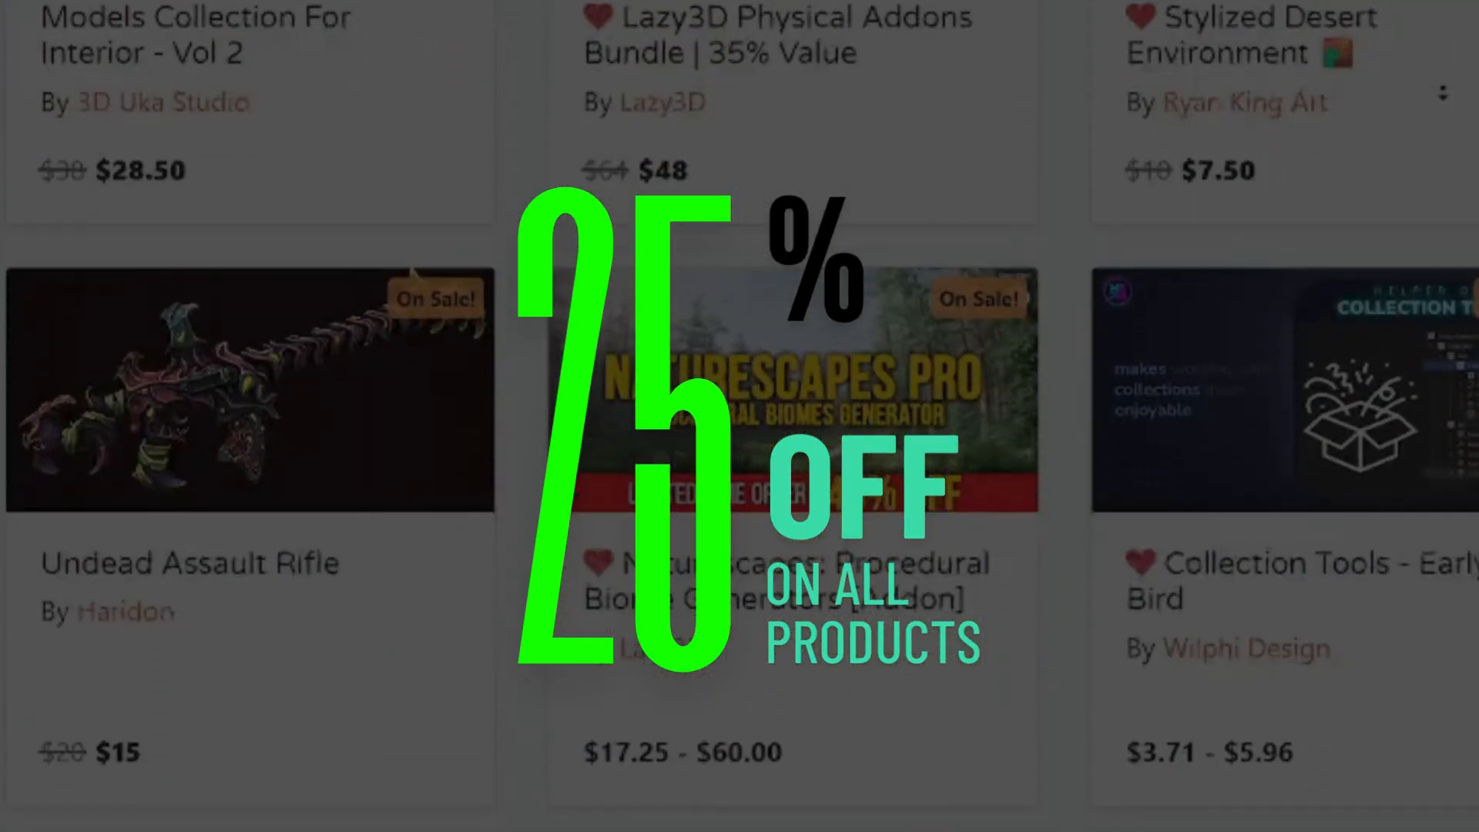
{"action": "scroll", "scroll_direction": "down", "scroll_amount": 3}
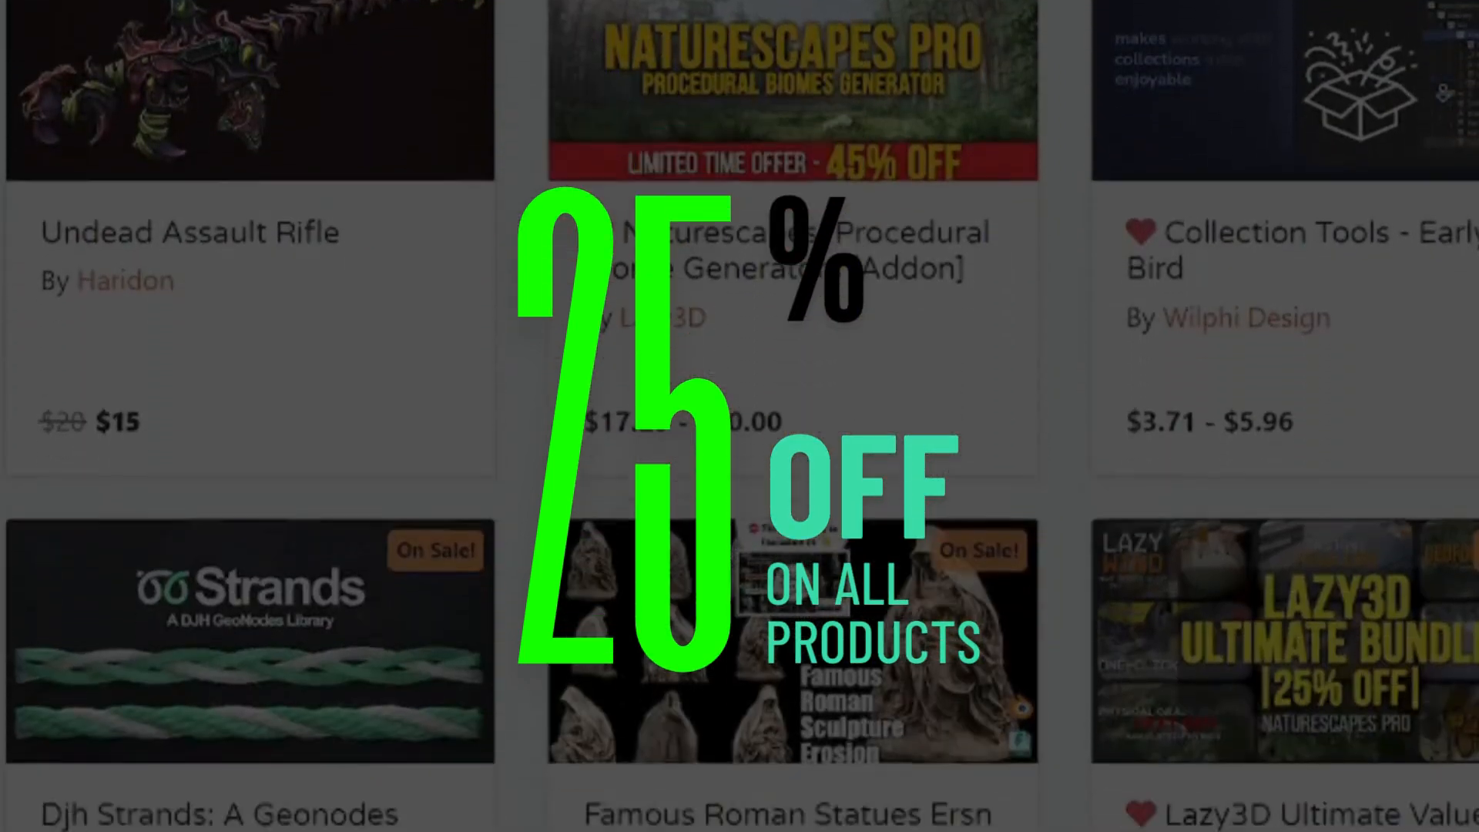
{"action": "scroll", "scroll_direction": "down", "scroll_amount": 3}
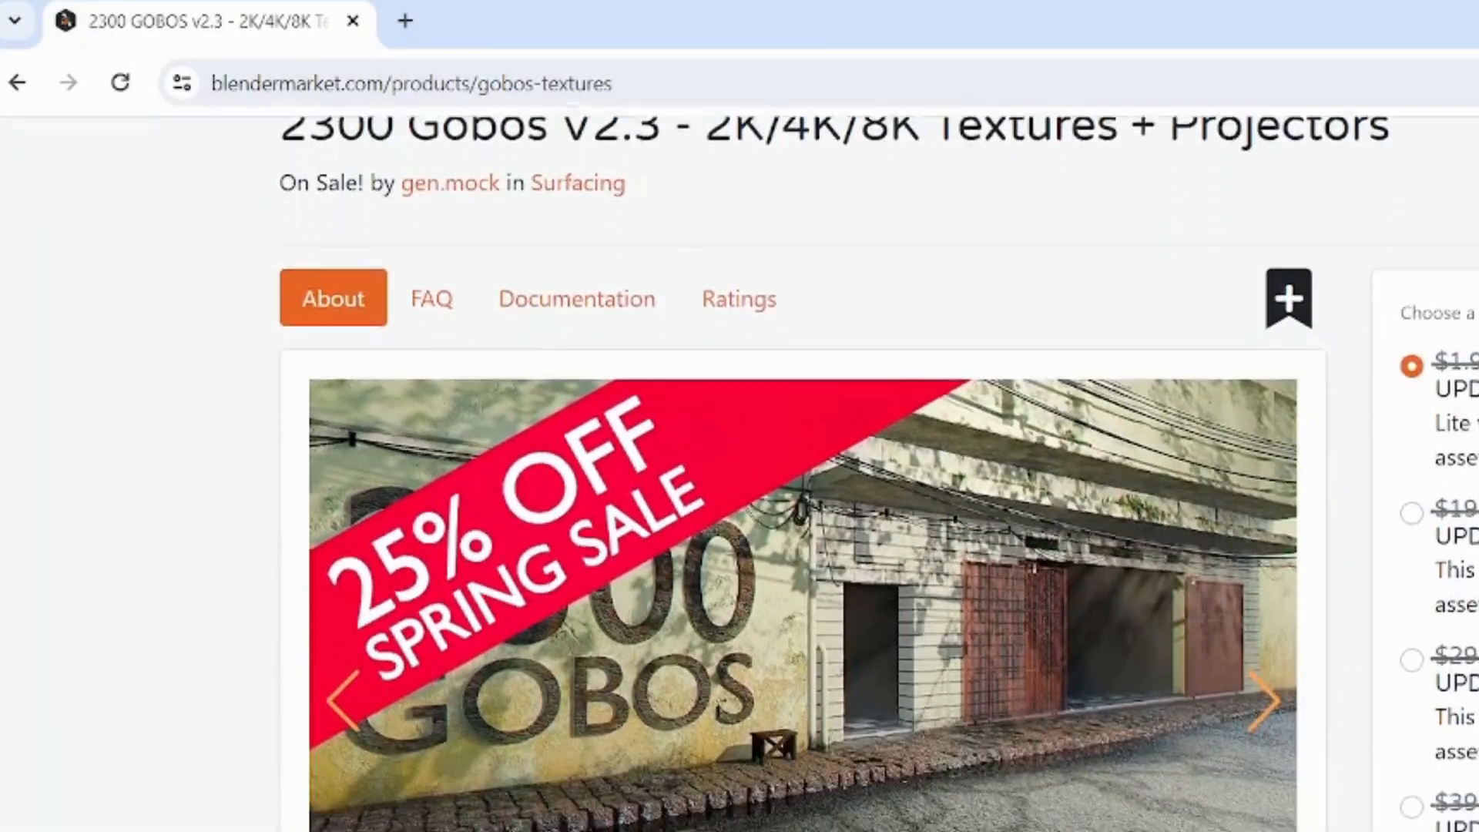
{"action": "scroll", "scroll_direction": "down", "scroll_amount": 3}
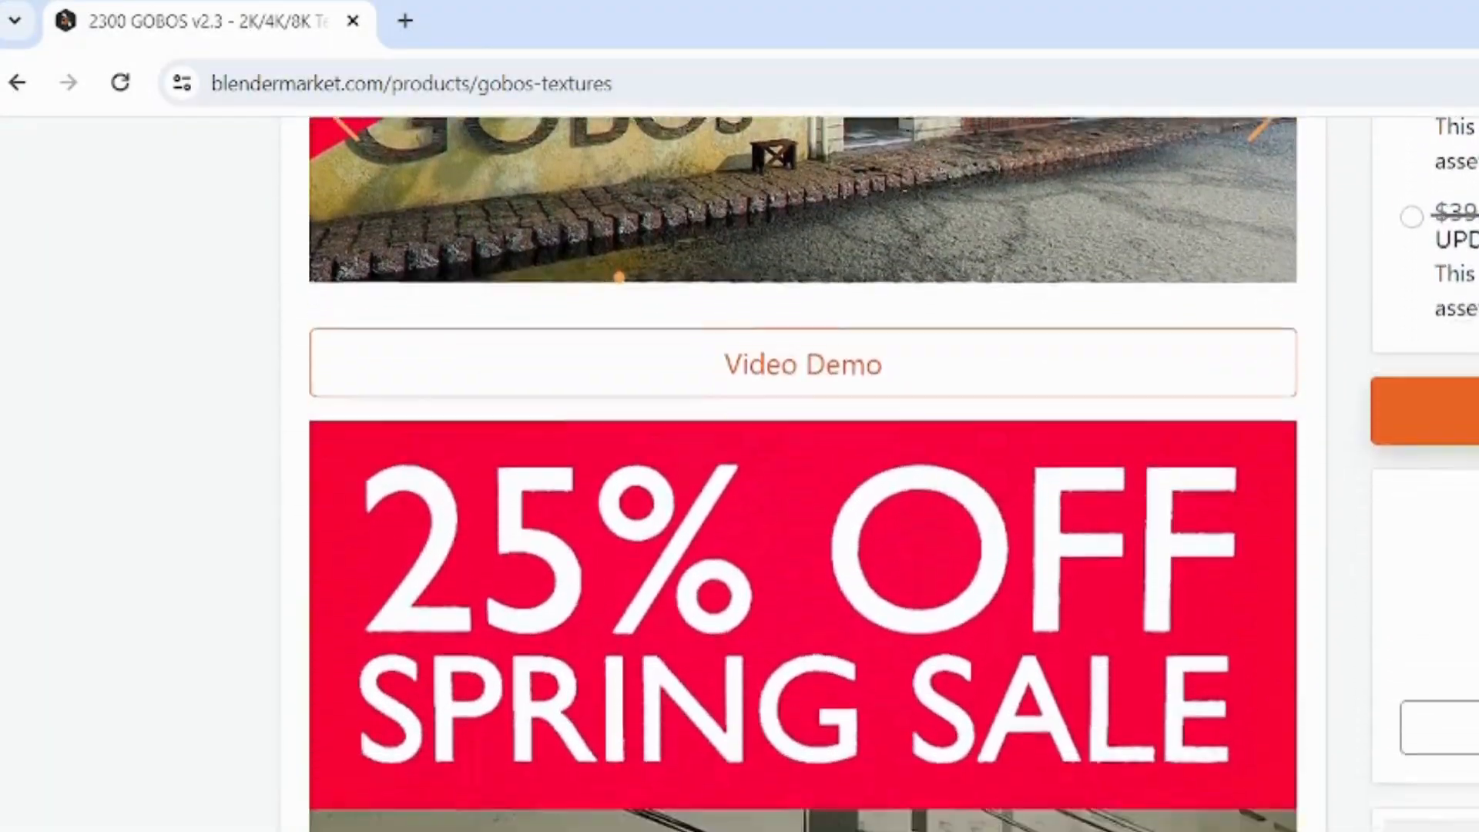
{"action": "scroll", "scroll_direction": "down", "scroll_amount": 3}
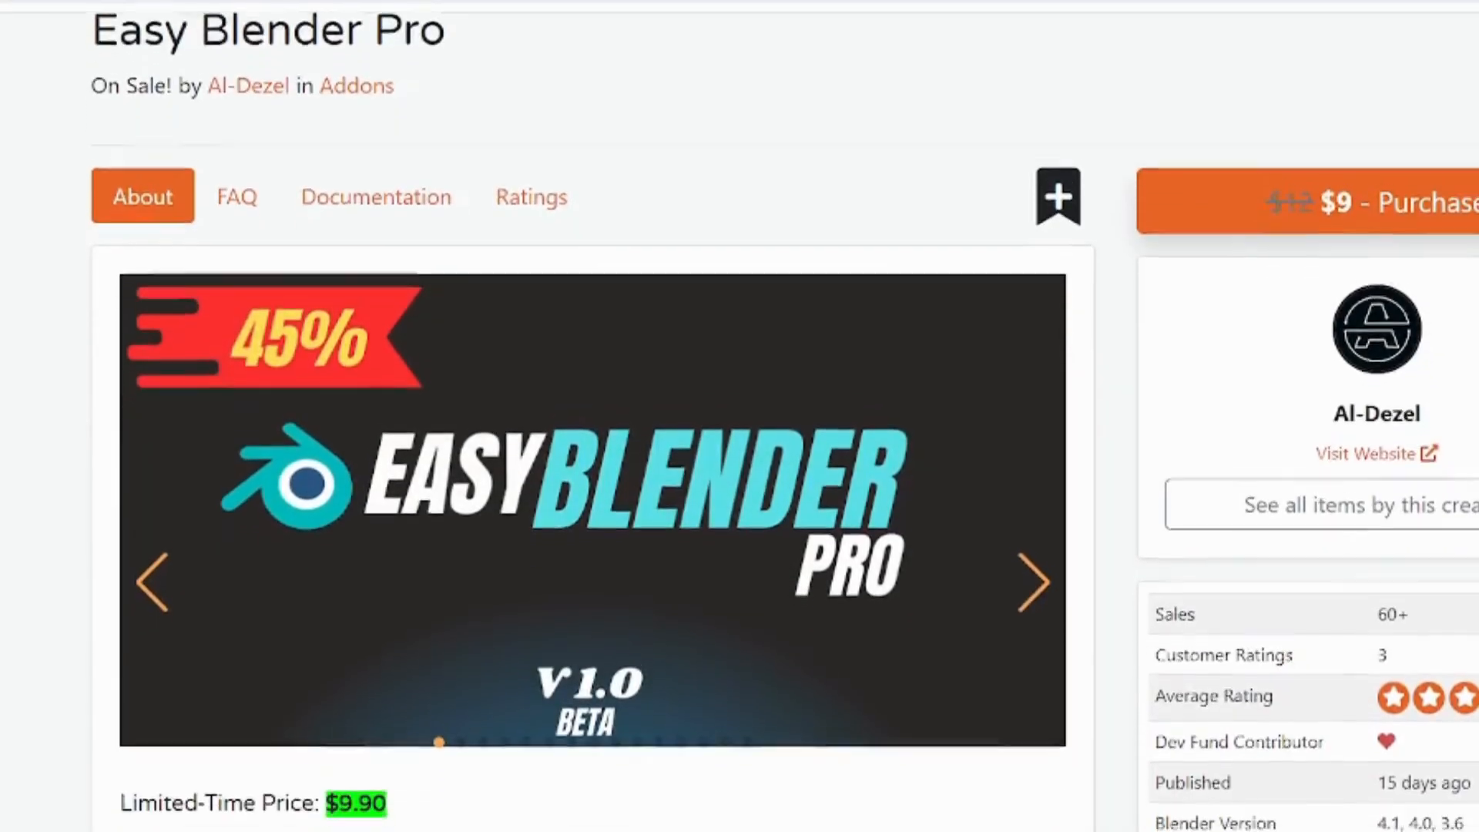
{"action": "scroll", "scroll_direction": "down", "scroll_amount": 3}
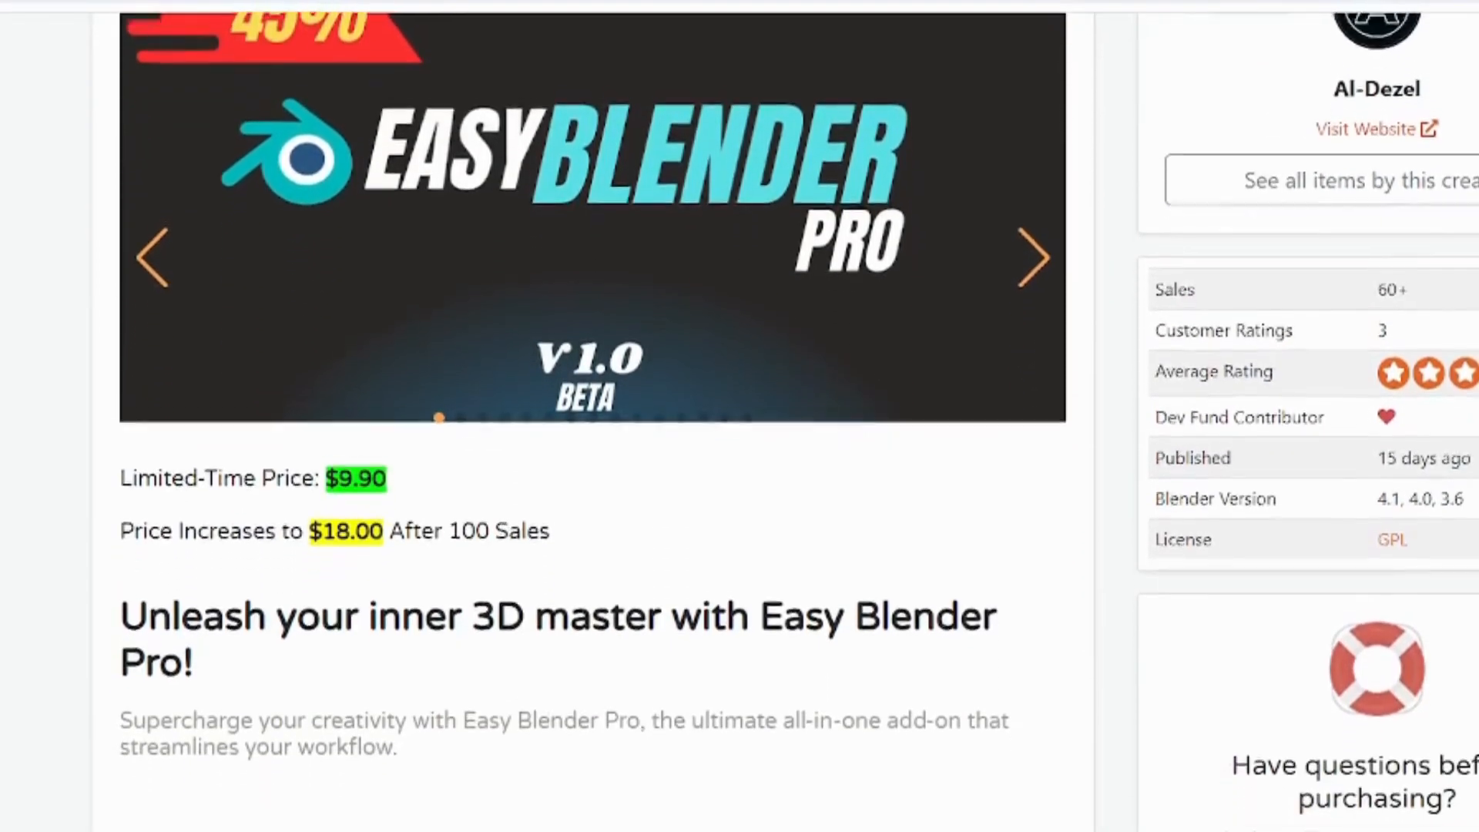
{"action": "scroll", "scroll_direction": "down", "scroll_amount": 3}
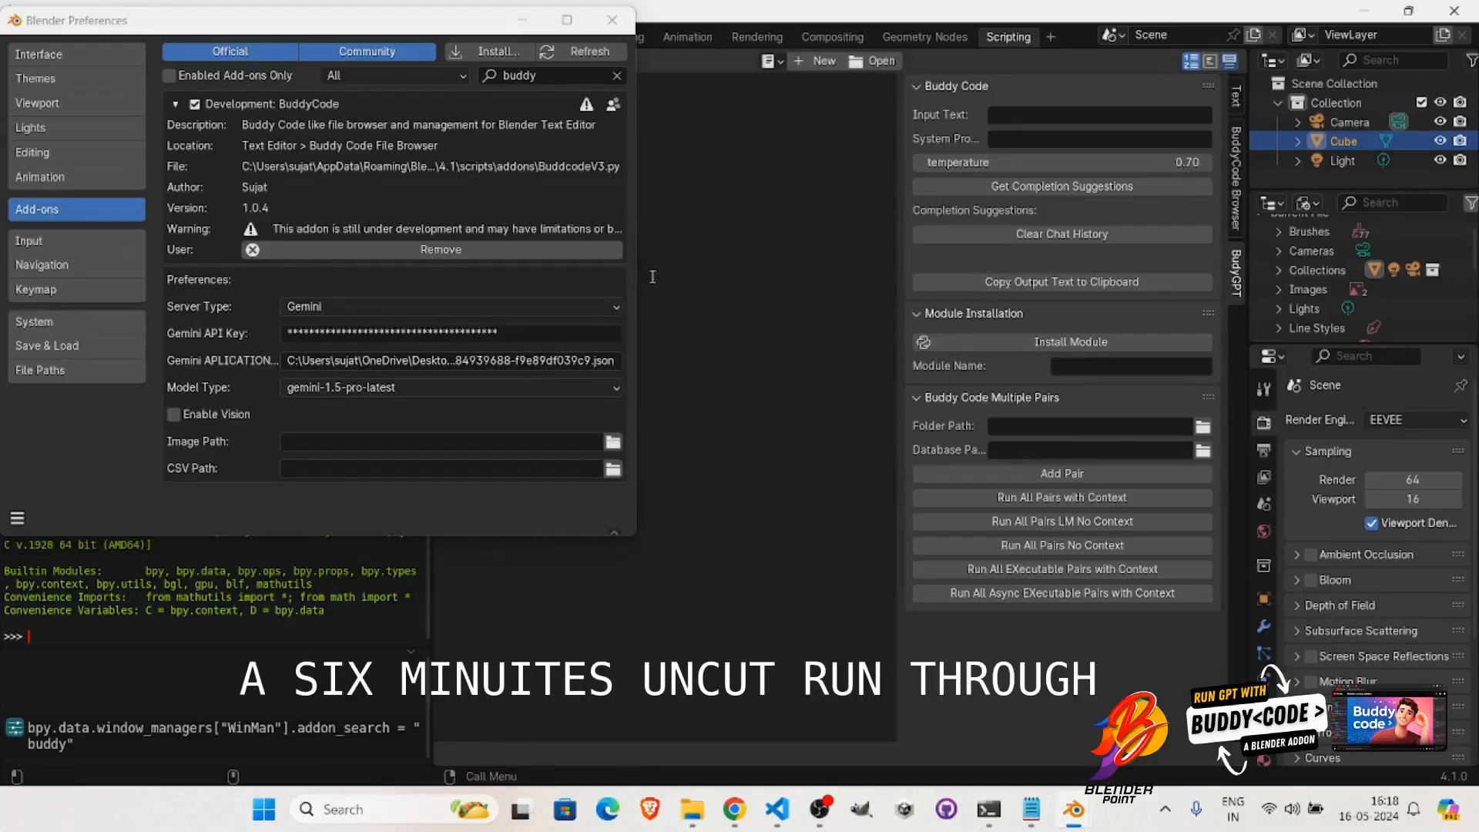
Run the two BuddyCode prompt pairs requesting a 3-point lighting setup
{"action": "left_click", "coordinate": [449, 386]}
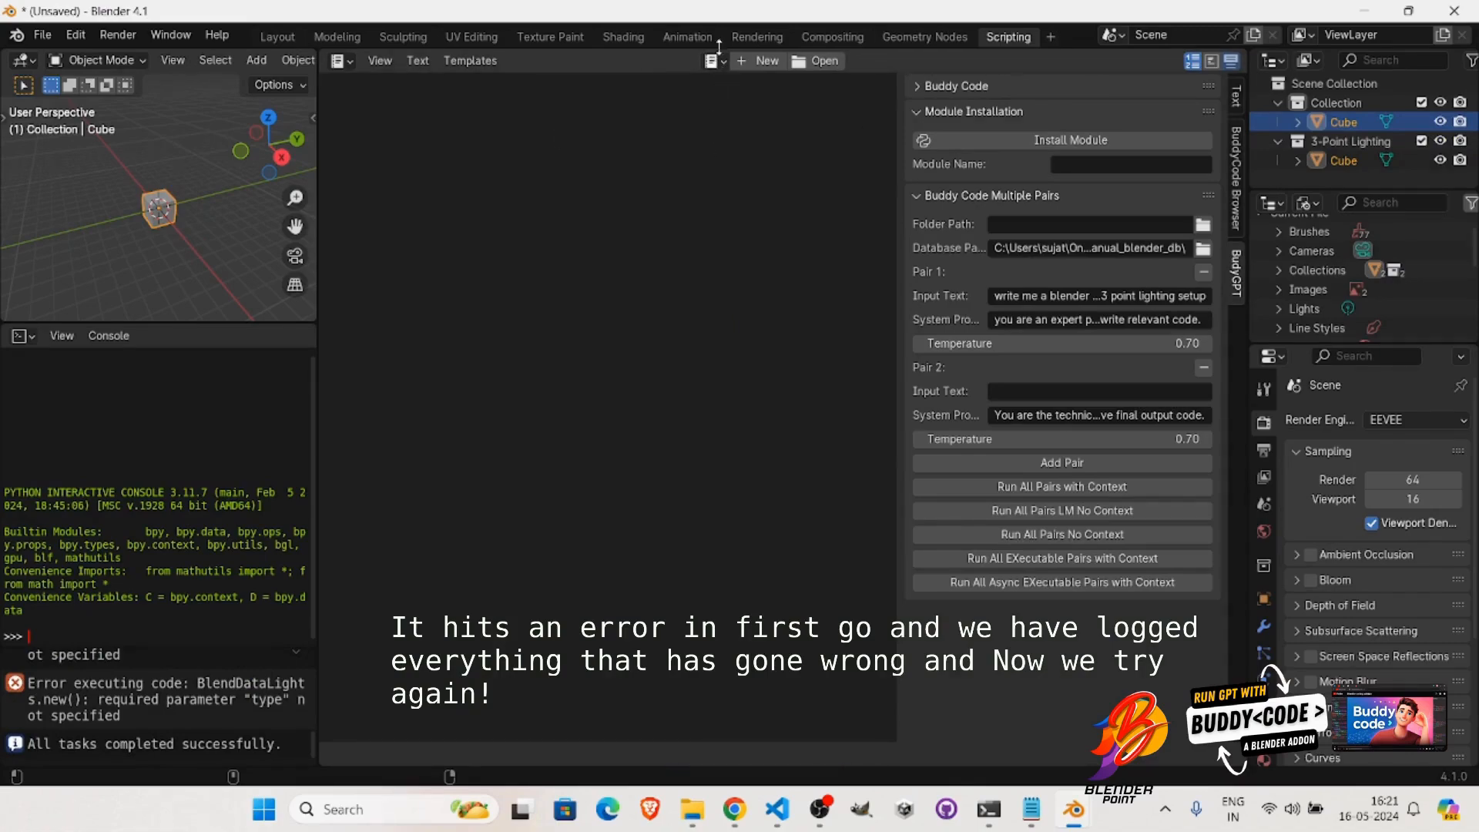
Close Preferences and open the text editor's text block list (Chat History, Response, Response_1, Response_2)
{"action": "left_click", "coordinate": [42, 35]}
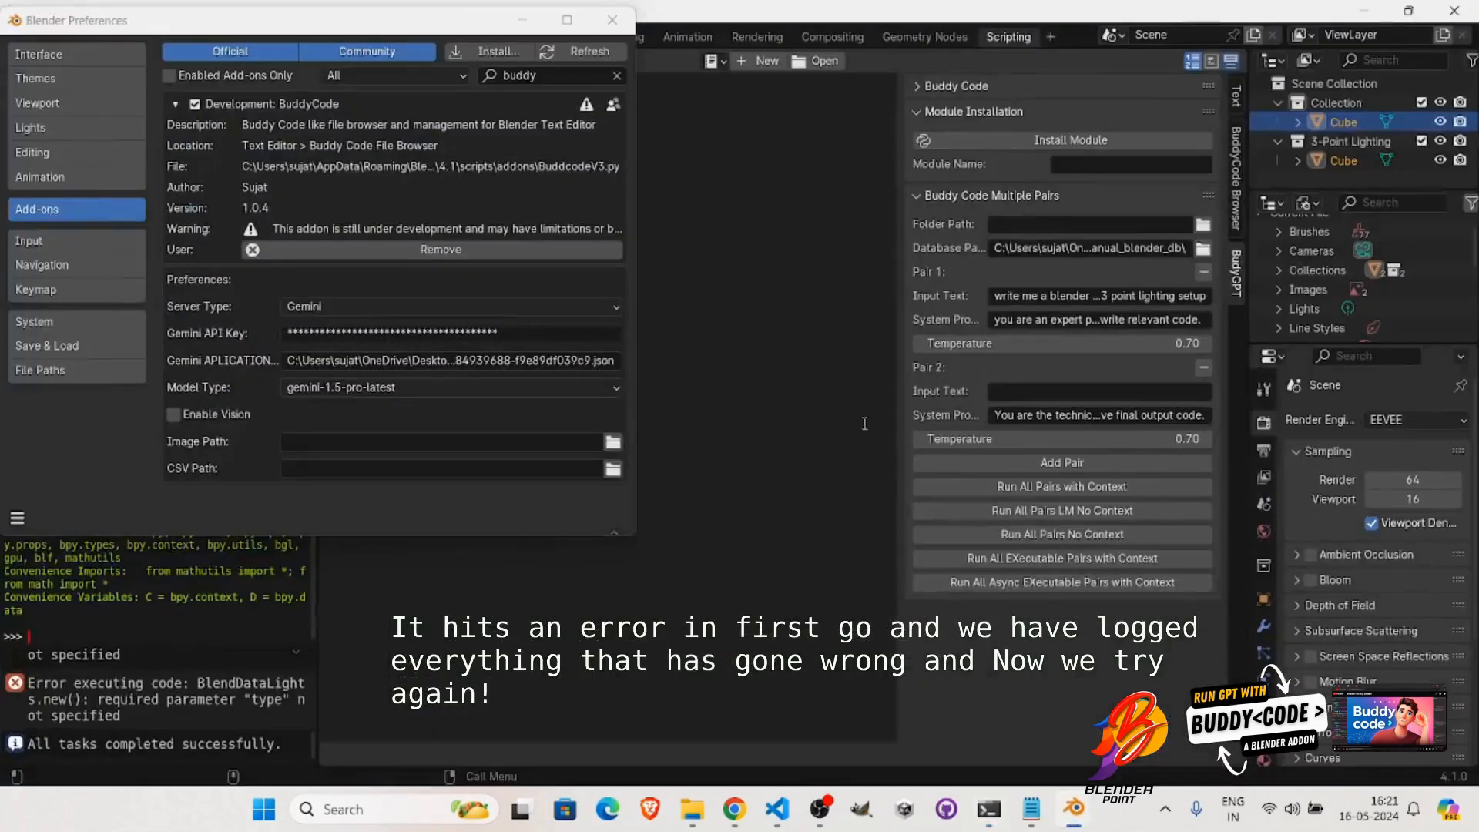
{"action": "left_click", "coordinate": [709, 60]}
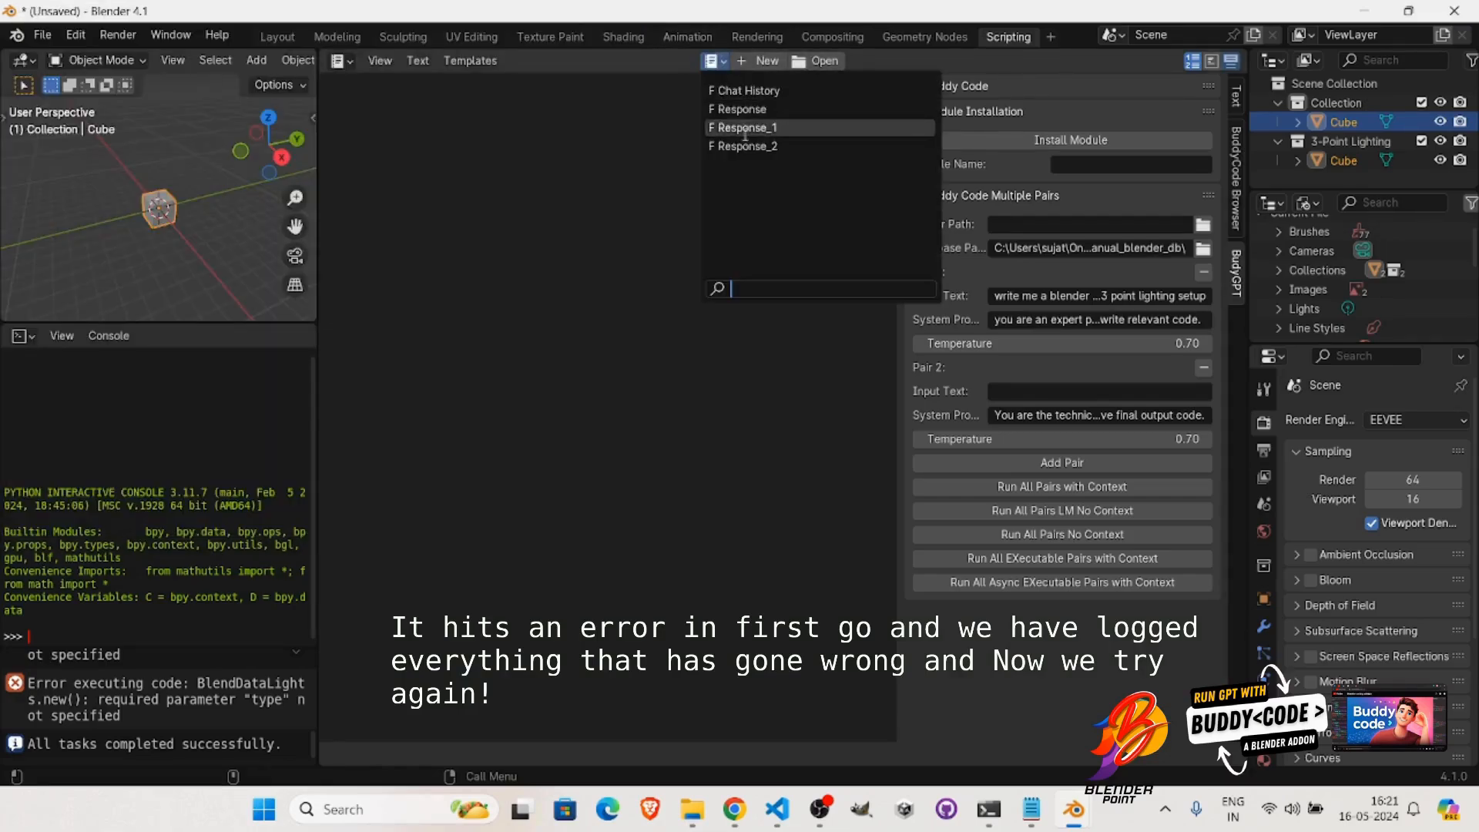